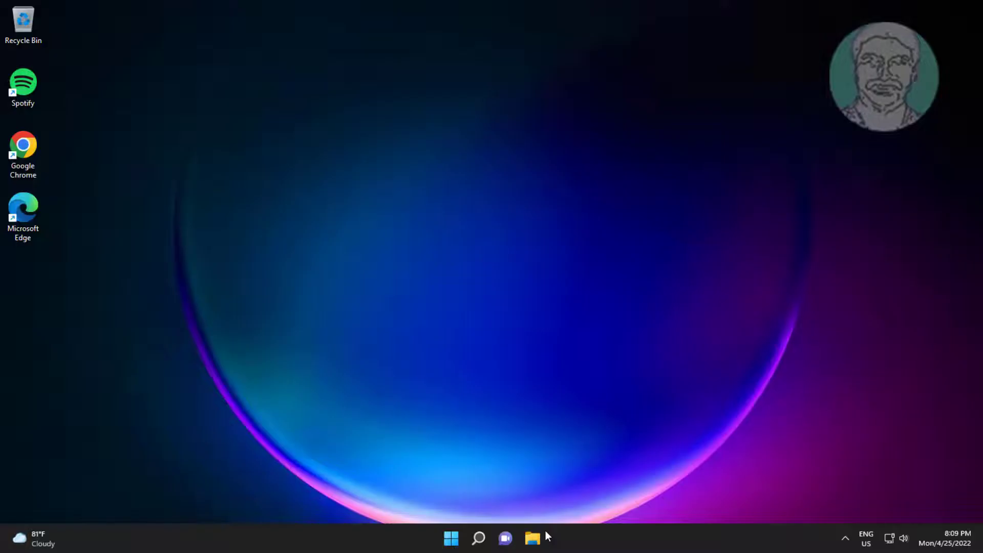
Search for 'regedit' in Windows Search and launch Registry Editor.
{"action": "left_click", "coordinate": [477, 538]}
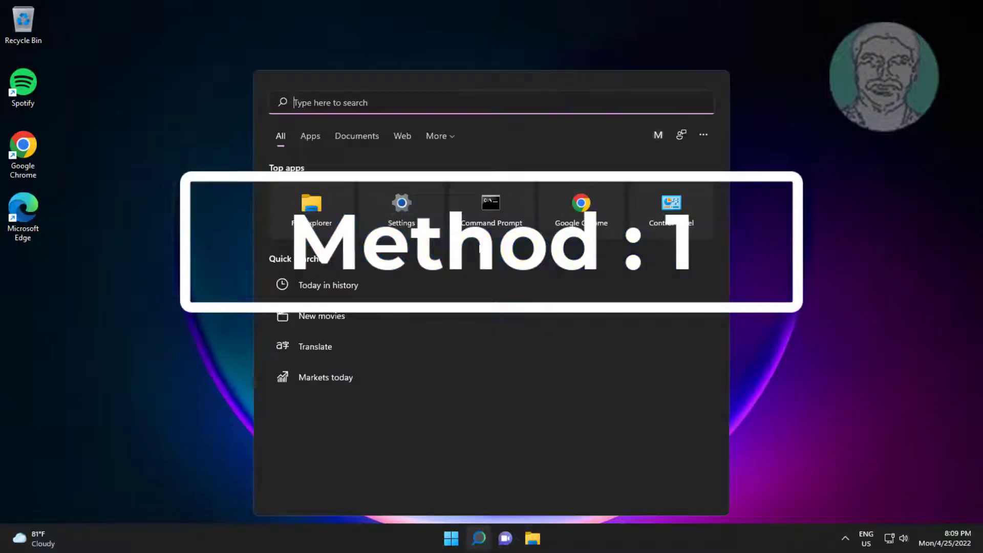
{"action": "type", "text": "regedi"}
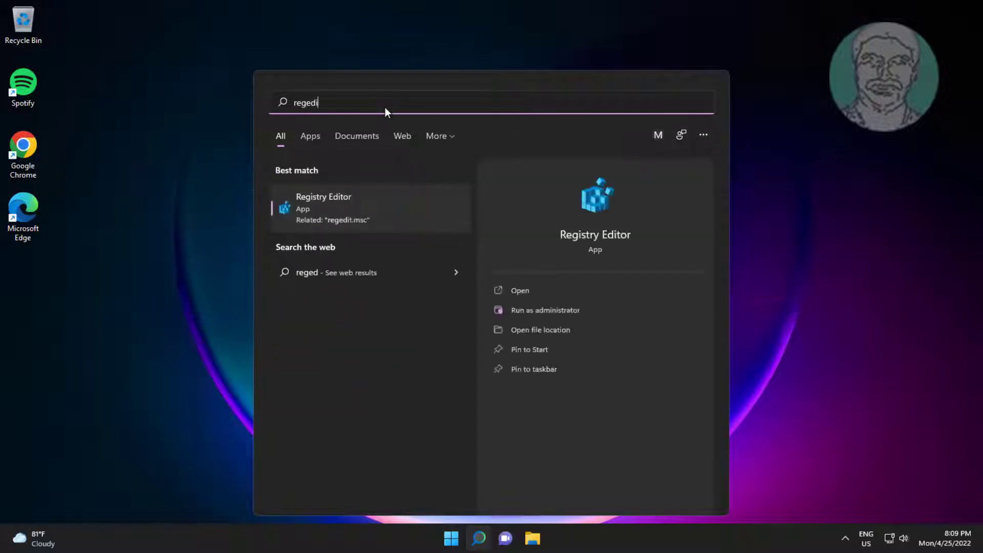
{"action": "type", "text": "t"}
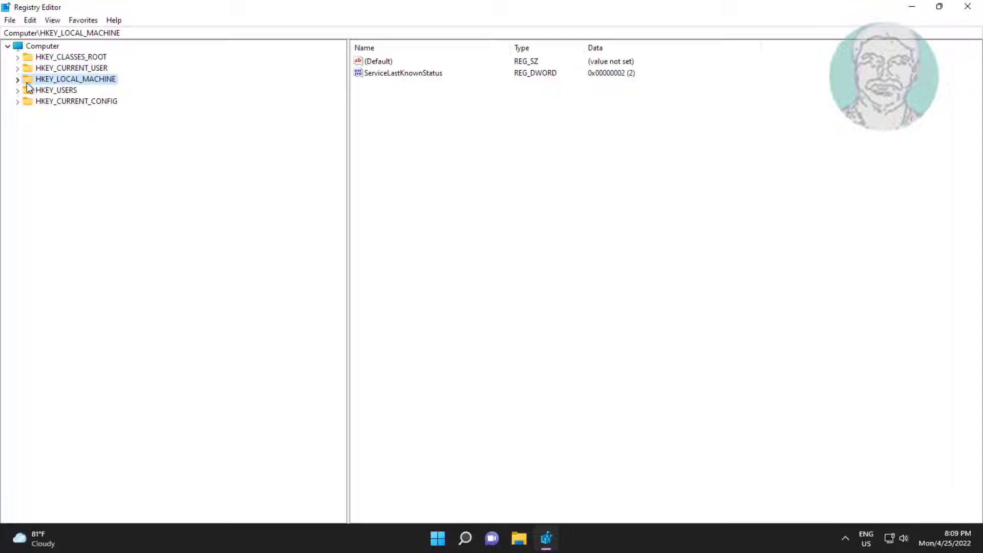
Browse HKEY_LOCAL_MACHINE\SOFTWARE\Microsoft\Windows\CurrentVersion down to the SharedAccess key.
{"action": "left_click", "coordinate": [17, 79]}
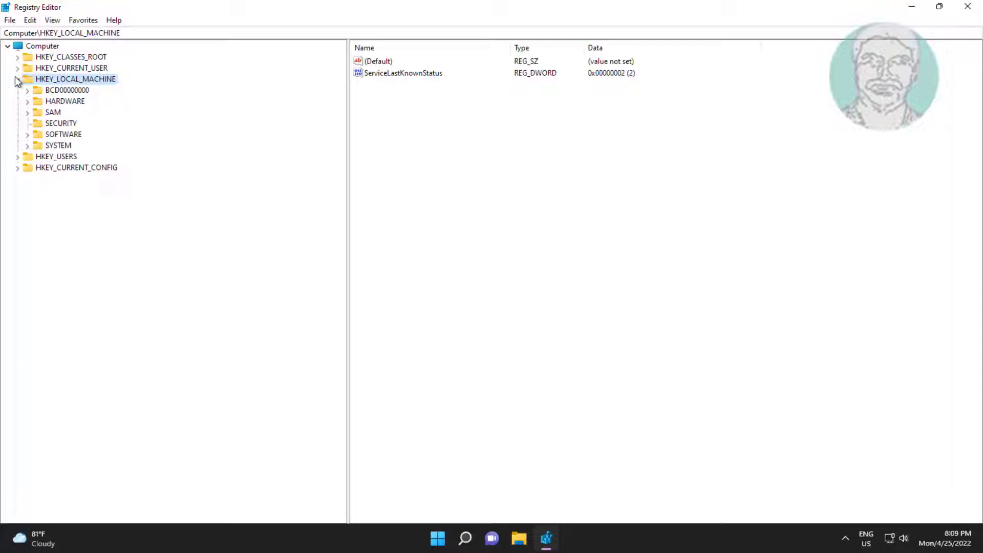
{"action": "left_click", "coordinate": [63, 134]}
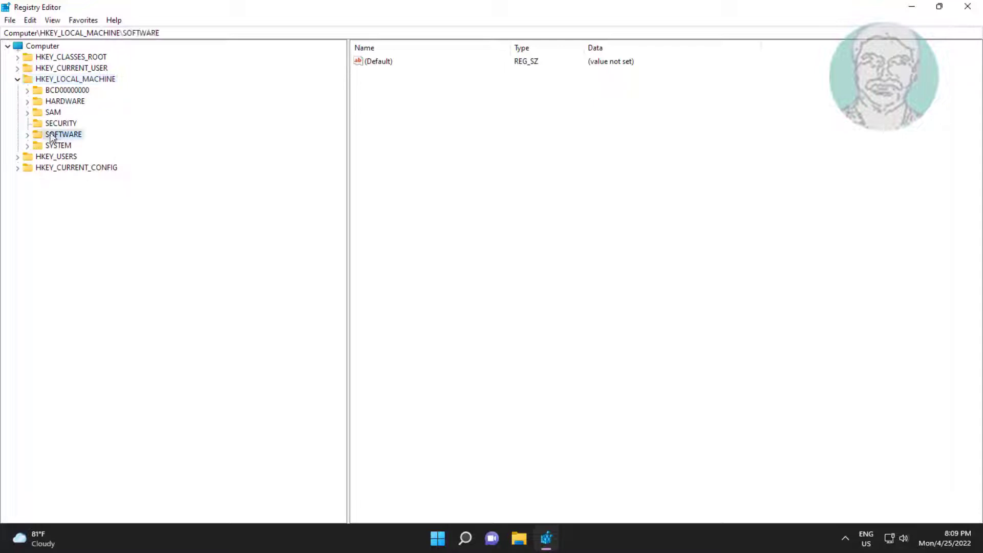
{"action": "left_click", "coordinate": [28, 134]}
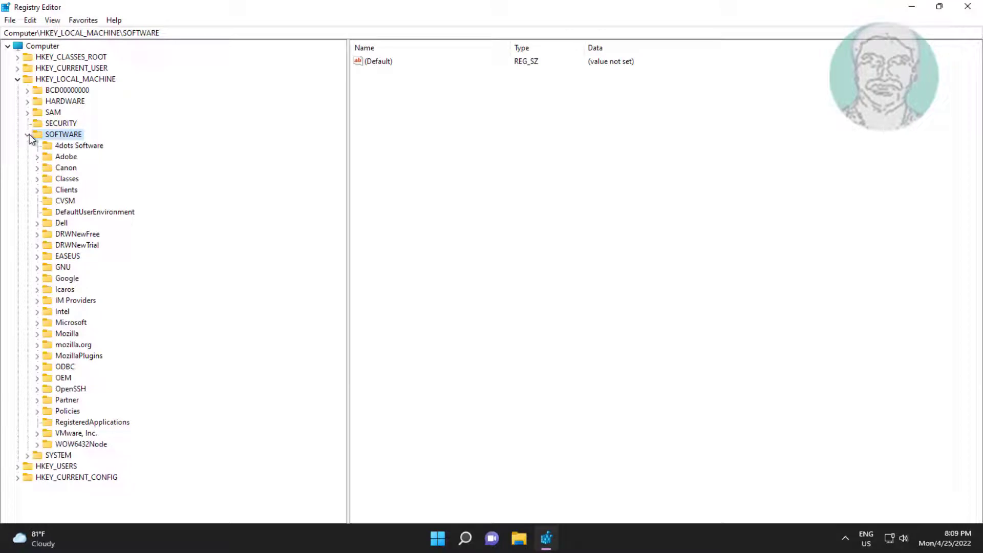
{"action": "mouse_move", "coordinate": [71, 329]}
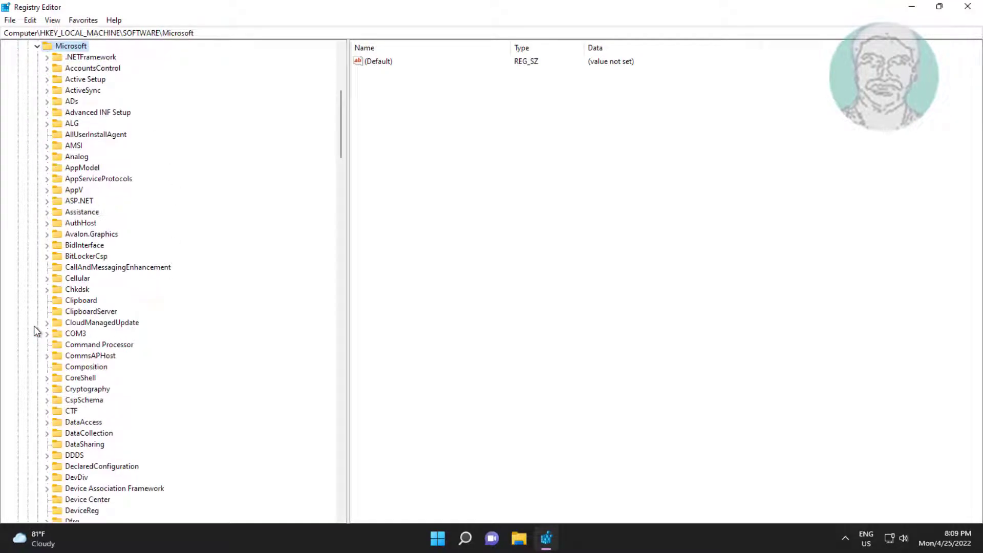
{"action": "left_click", "coordinate": [75, 332]}
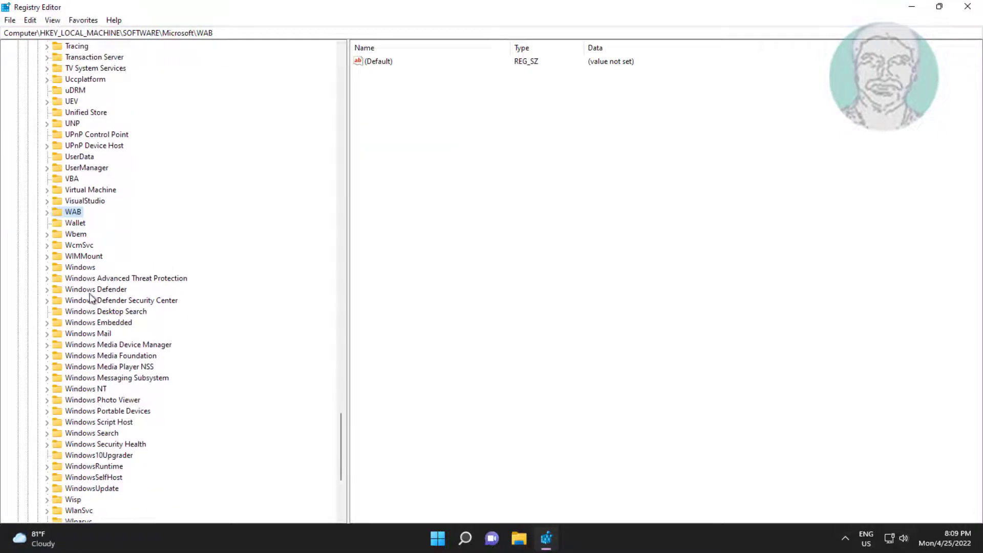
{"action": "left_click", "coordinate": [47, 266]}
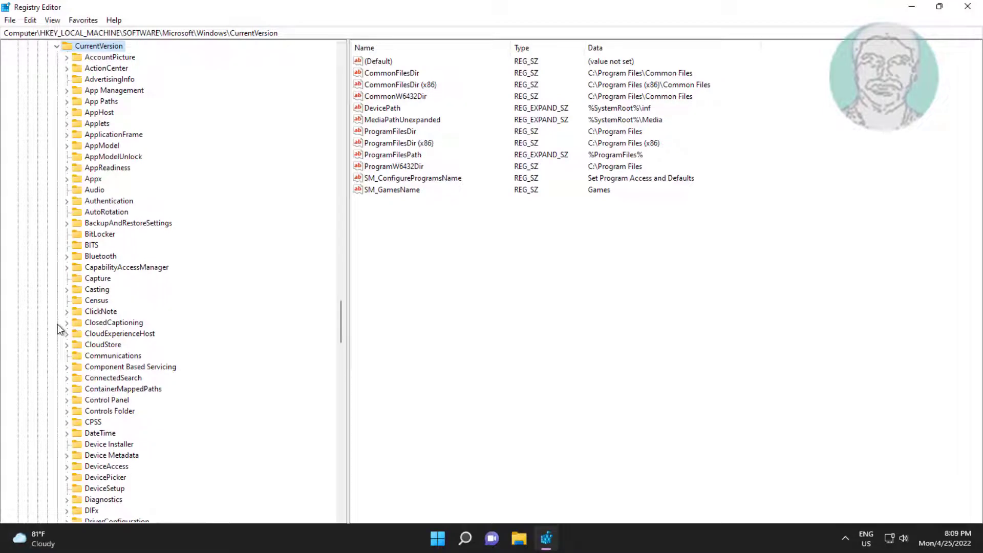
{"action": "left_click", "coordinate": [131, 477]}
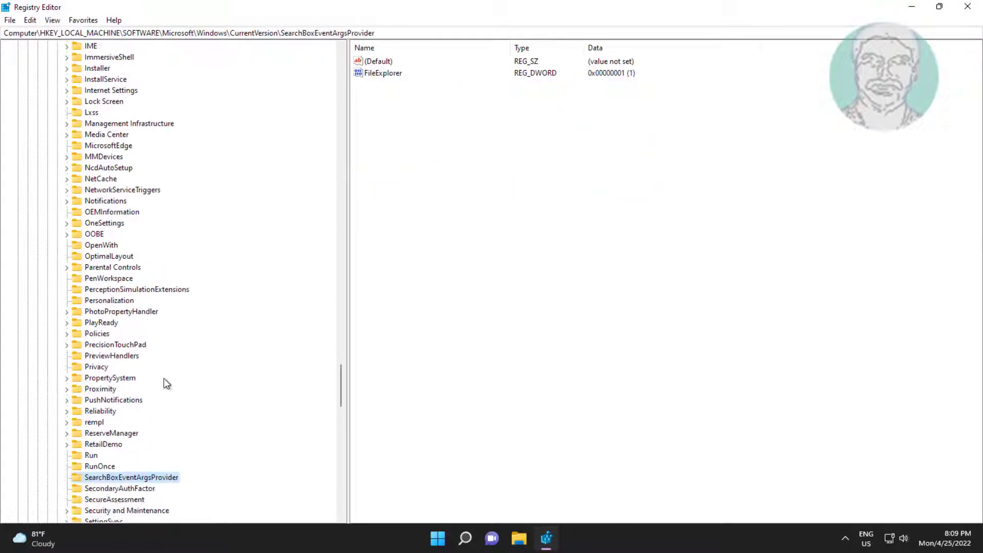
{"action": "scroll", "scroll_direction": "down", "scroll_amount": 3}
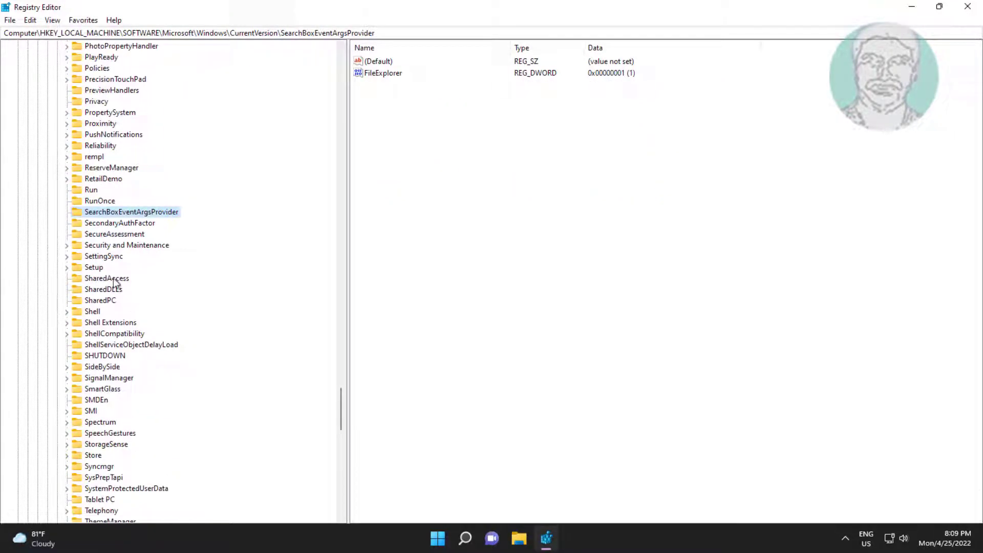
{"action": "left_click", "coordinate": [107, 277]}
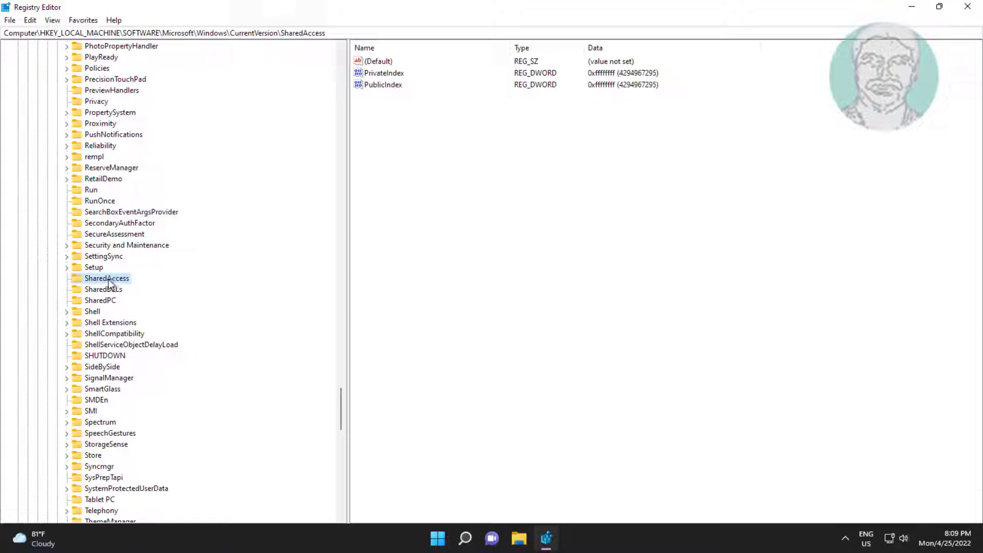
{"action": "mouse_move", "coordinate": [128, 282]}
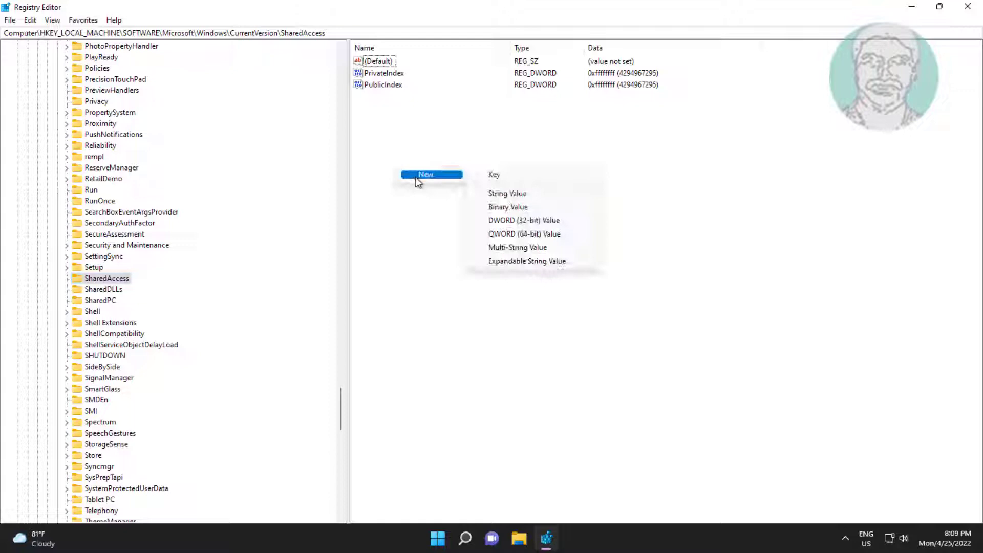
Add a DWORD named EnableRebootPersistConnection to SharedAccess and open it for editing.
{"action": "left_click", "coordinate": [523, 220]}
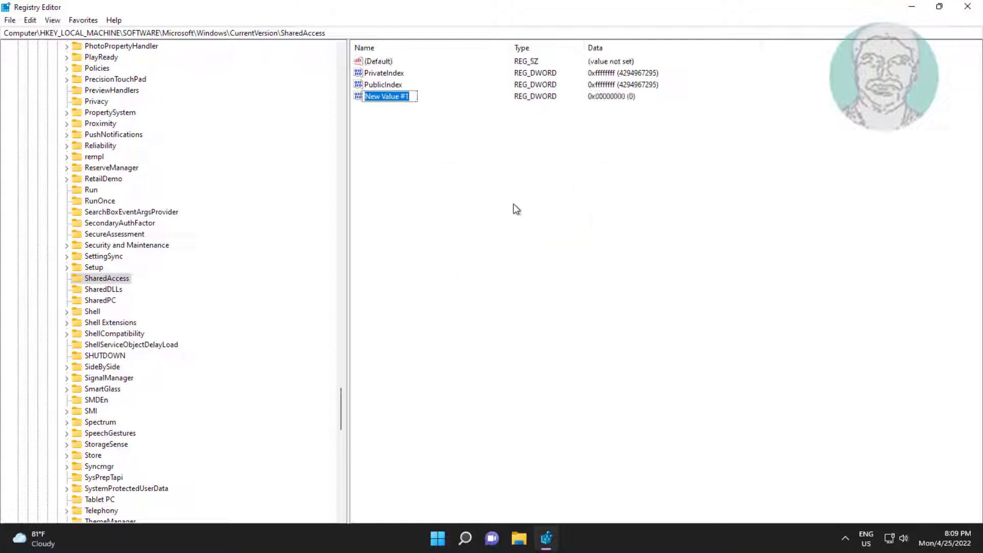
{"action": "type", "text": "E"}
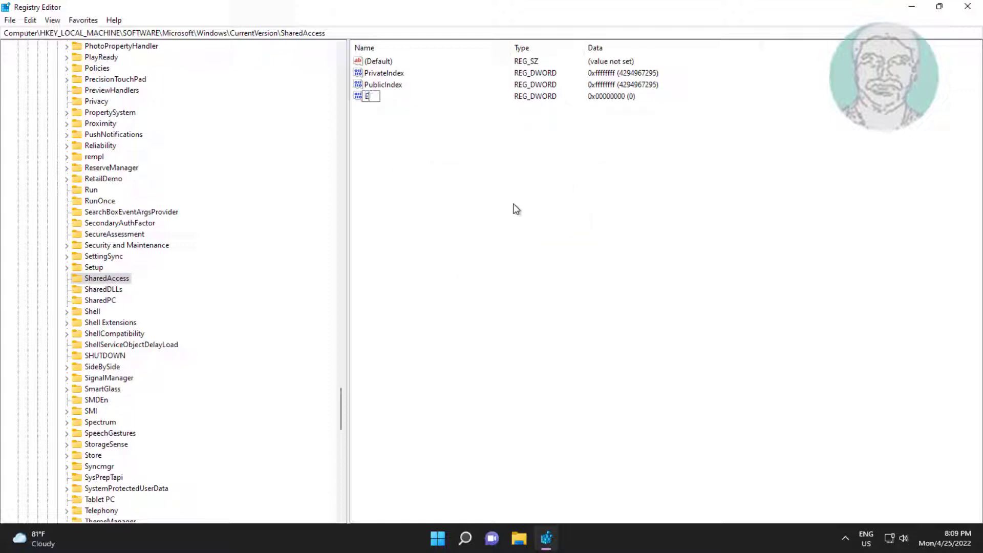
{"action": "type", "text": "nable"}
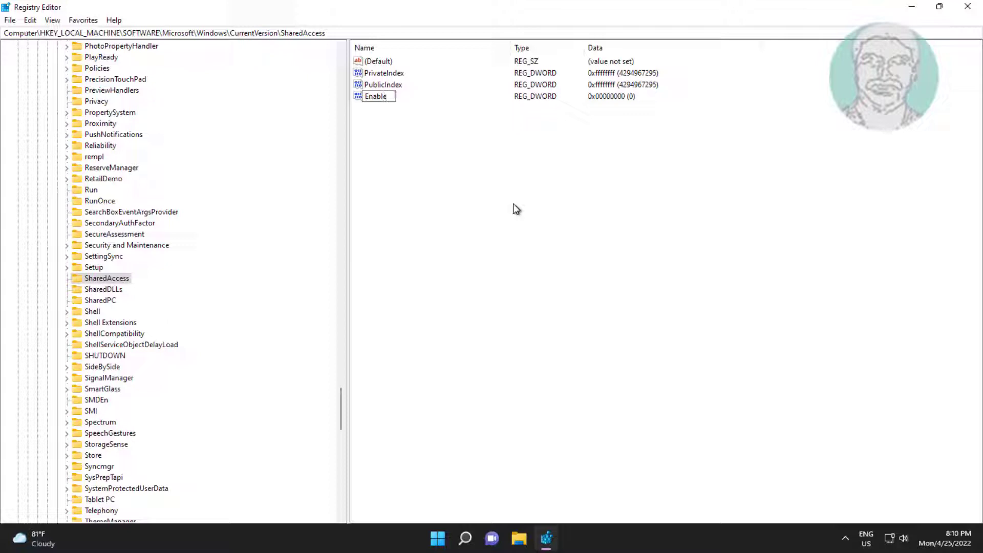
{"action": "type", "text": "Re"}
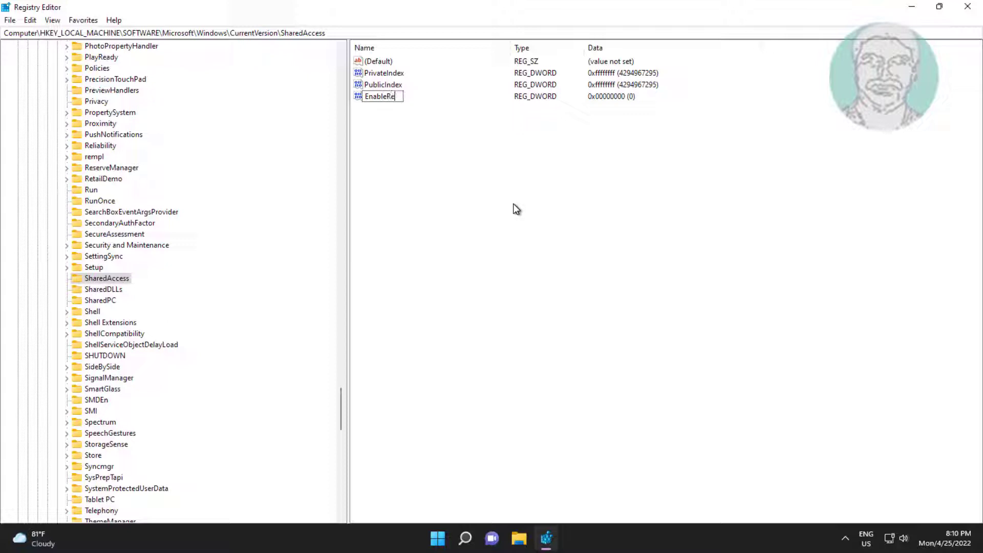
{"action": "type", "text": "boot"}
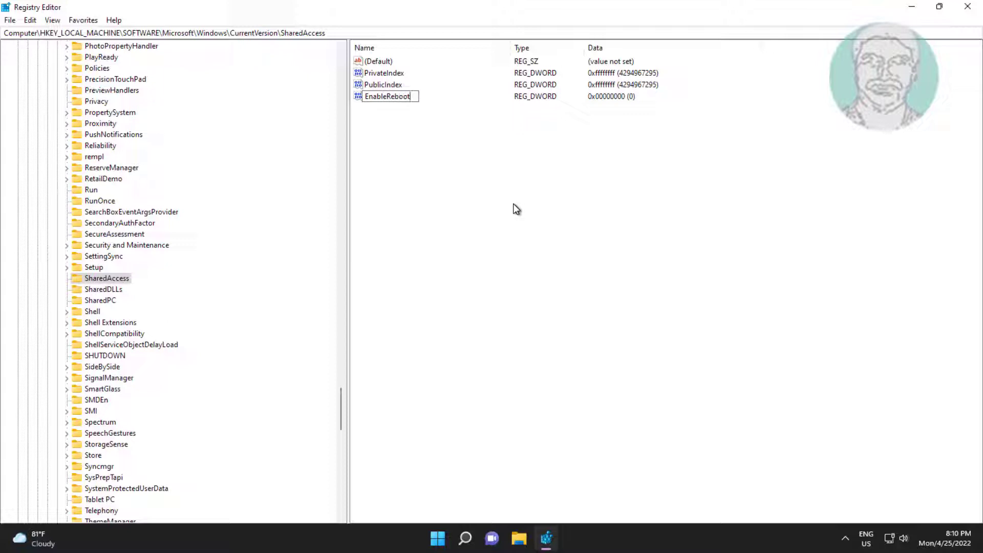
{"action": "type", "text": "Re"}
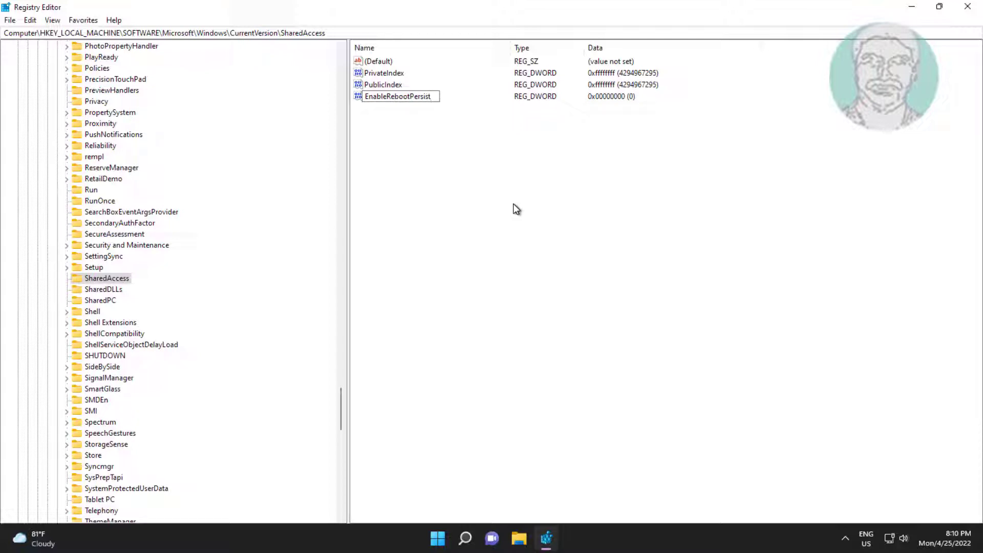
{"action": "type", "text": "Connect"}
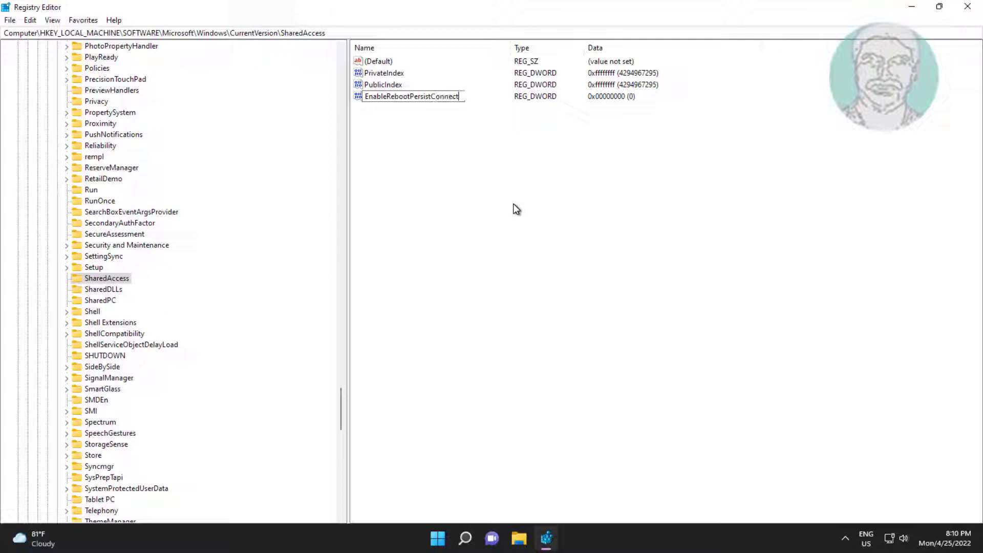
{"action": "double_click", "coordinate": [411, 96]}
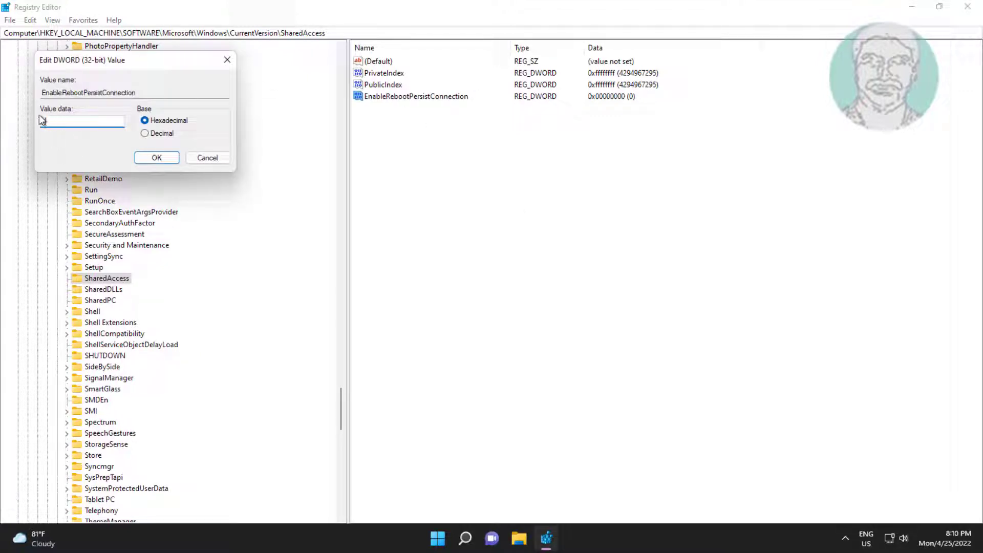
Enter 1 as EnableRebootPersistConnection's value data and confirm.
{"action": "type", "text": "1"}
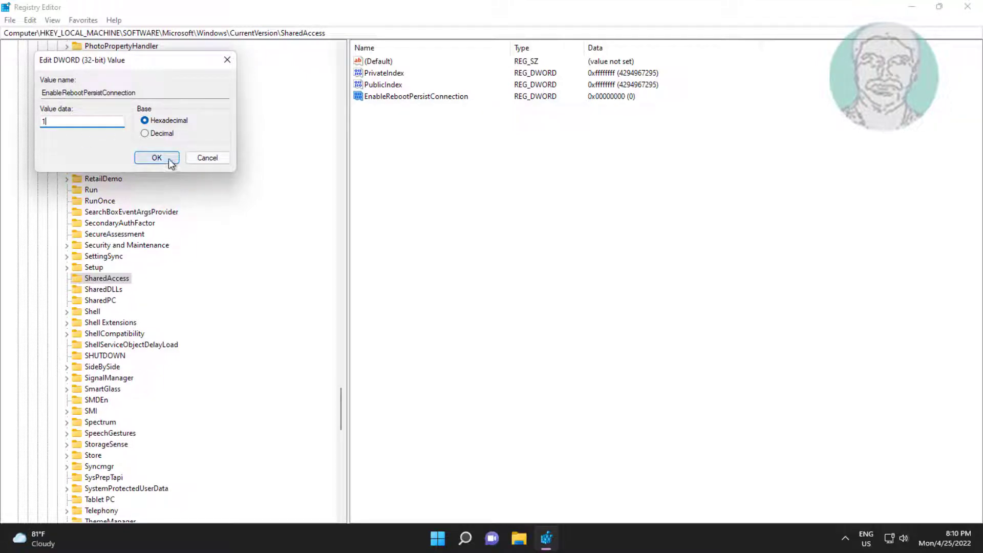
{"action": "left_click", "coordinate": [157, 157]}
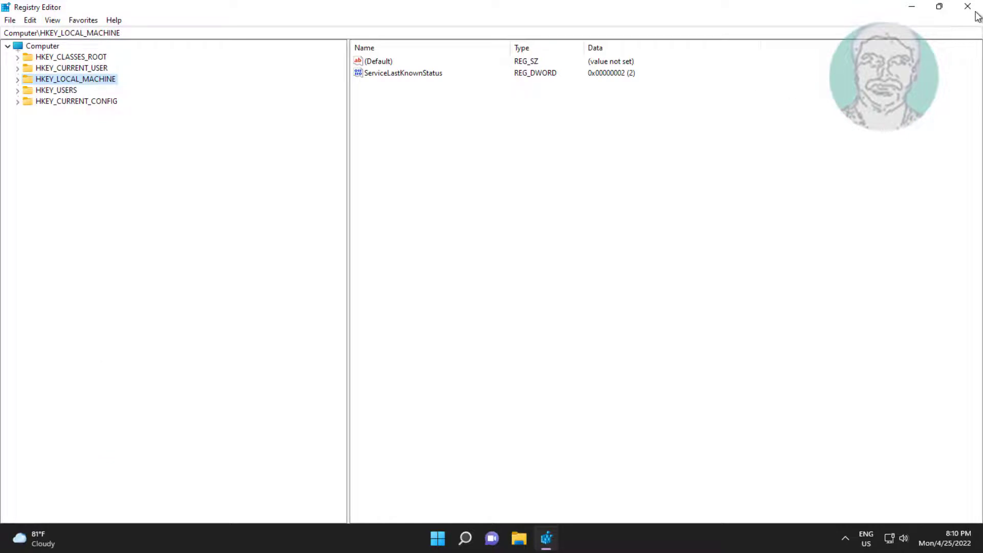
Search Windows for 'services' to find the Services console.
{"action": "left_click", "coordinate": [437, 538]}
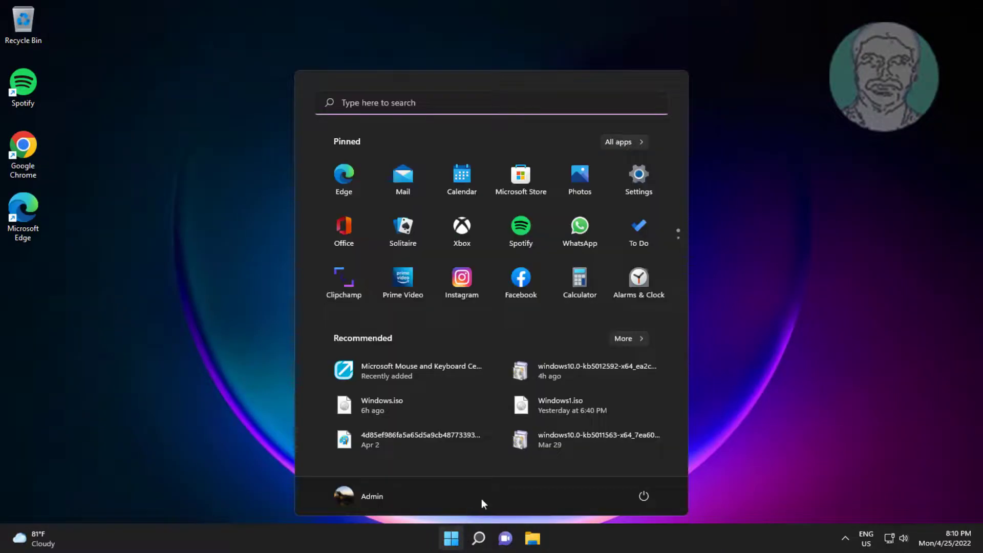
{"action": "left_click", "coordinate": [478, 537]}
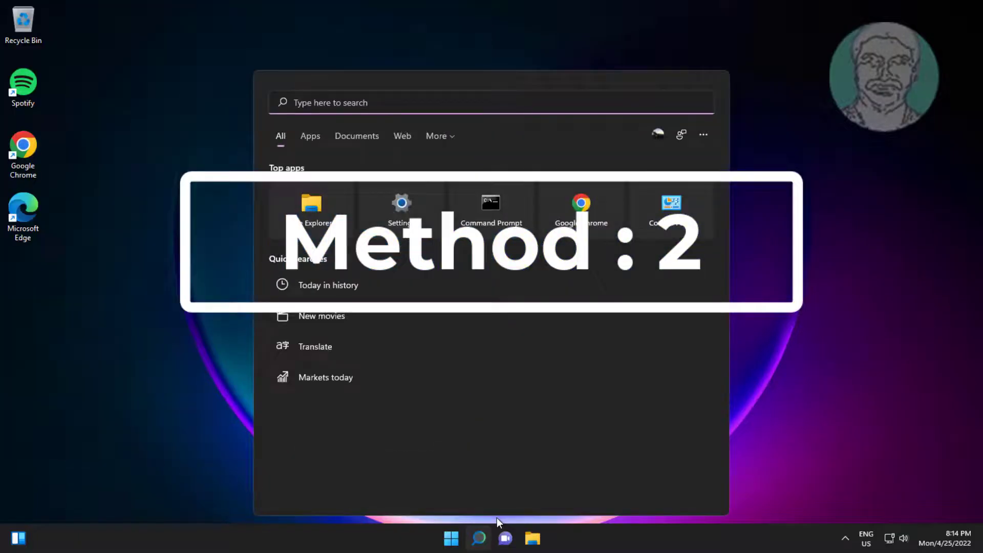
{"action": "type", "text": "services"}
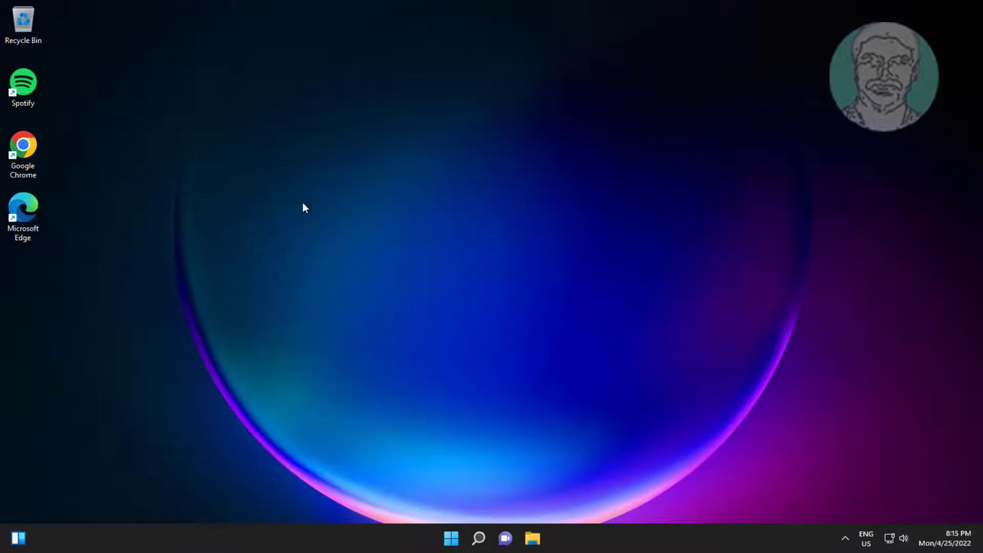
{"action": "mouse_move", "coordinate": [427, 401]}
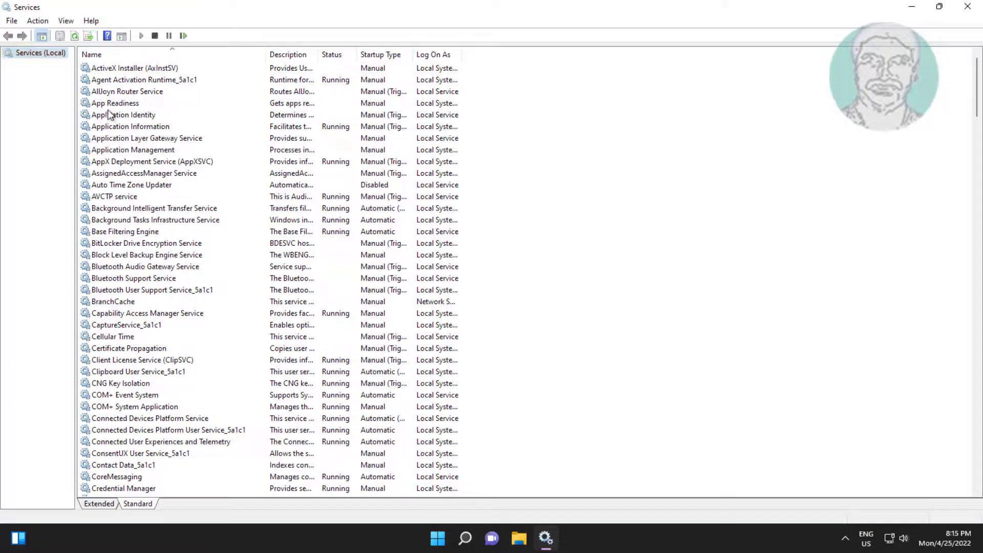
Open the Internet Connection Sharing (ICS) service's Properties from the services list.
{"action": "scroll", "scroll_direction": "down", "scroll_amount": 3}
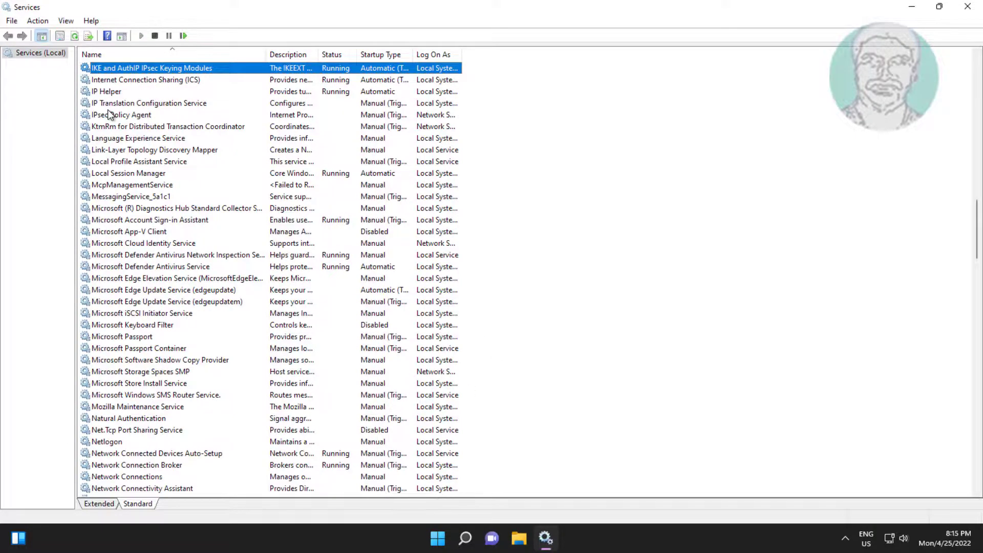
{"action": "left_click", "coordinate": [145, 80]}
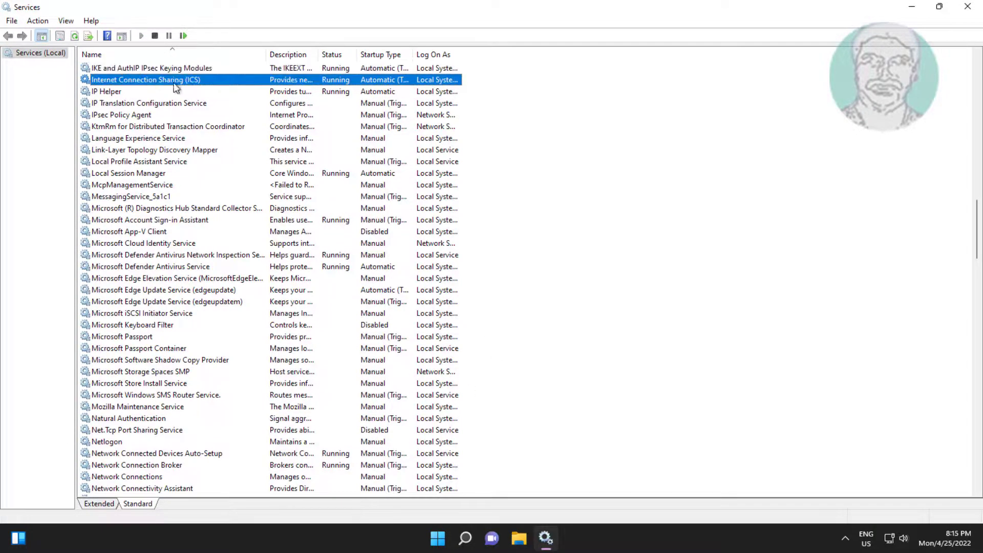
{"action": "double_click", "coordinate": [145, 79]}
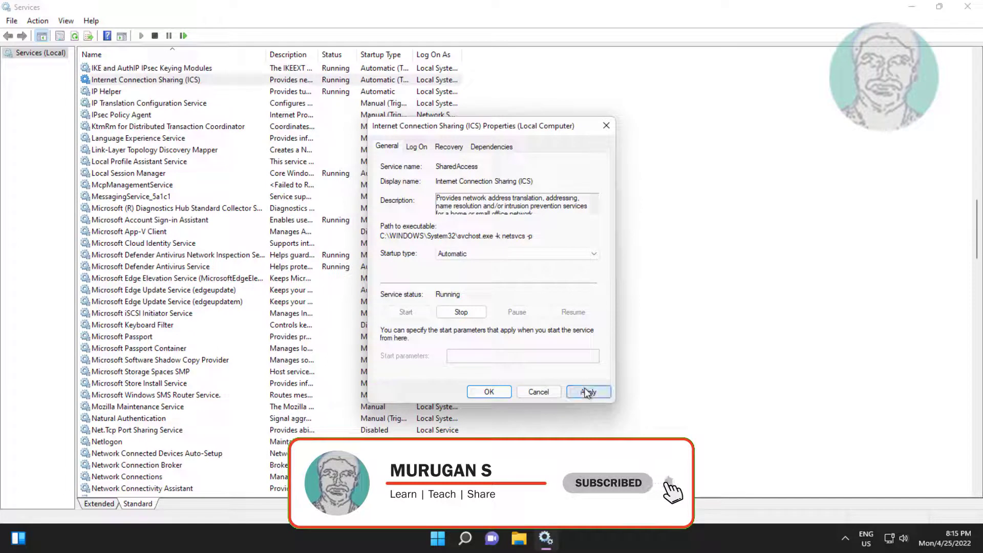
Apply Automatic startup to Internet Connection Sharing (ICS) and restart the service.
{"action": "left_click", "coordinate": [488, 391]}
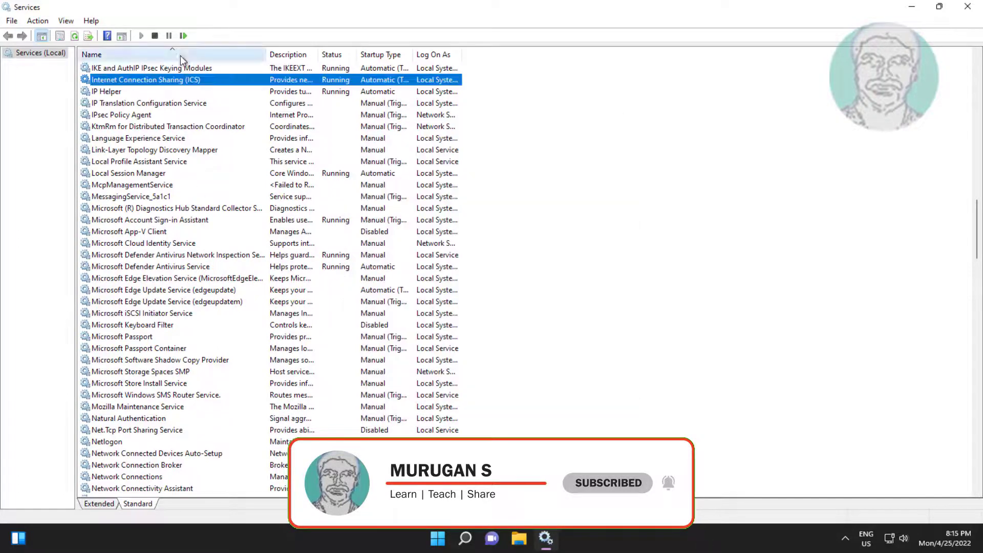
{"action": "left_click", "coordinate": [154, 35]}
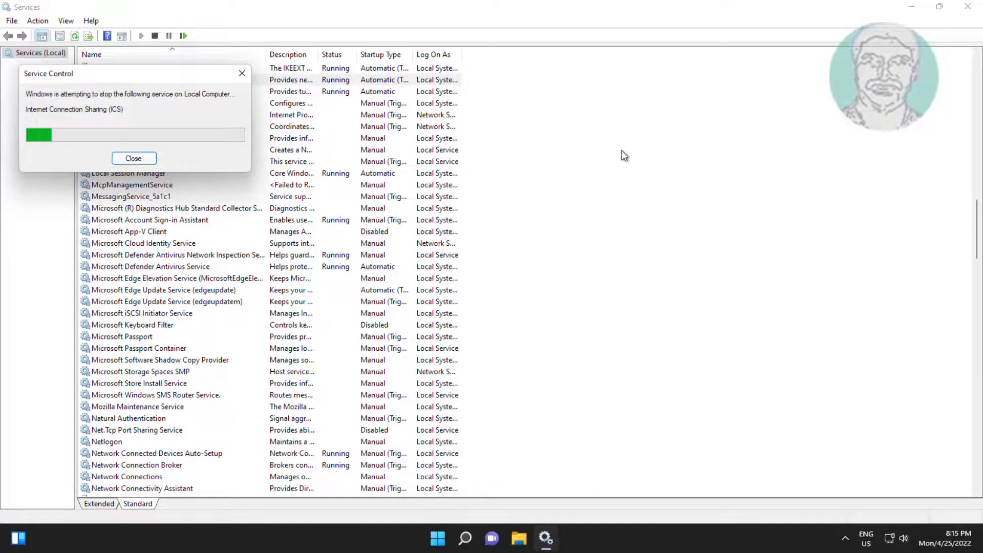
{"action": "left_click", "coordinate": [134, 157]}
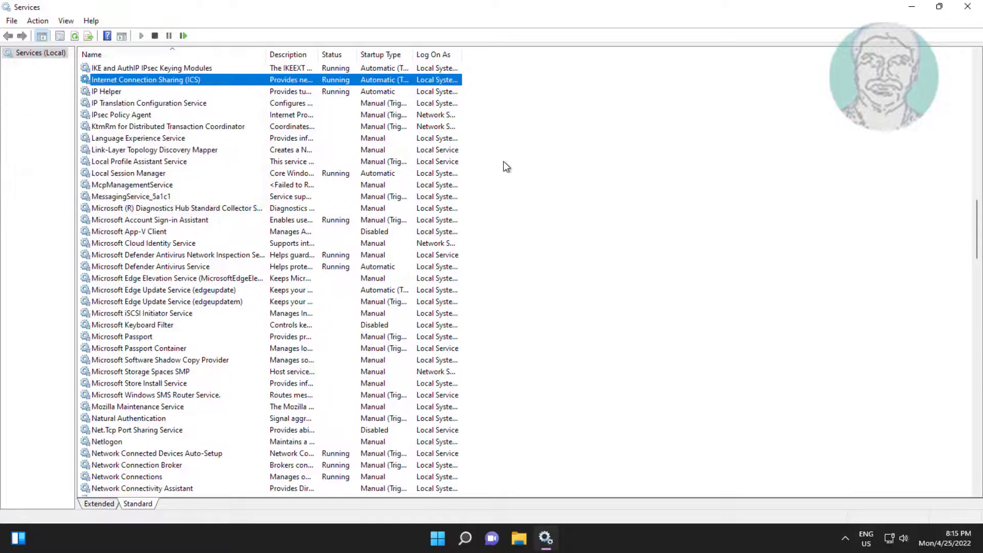